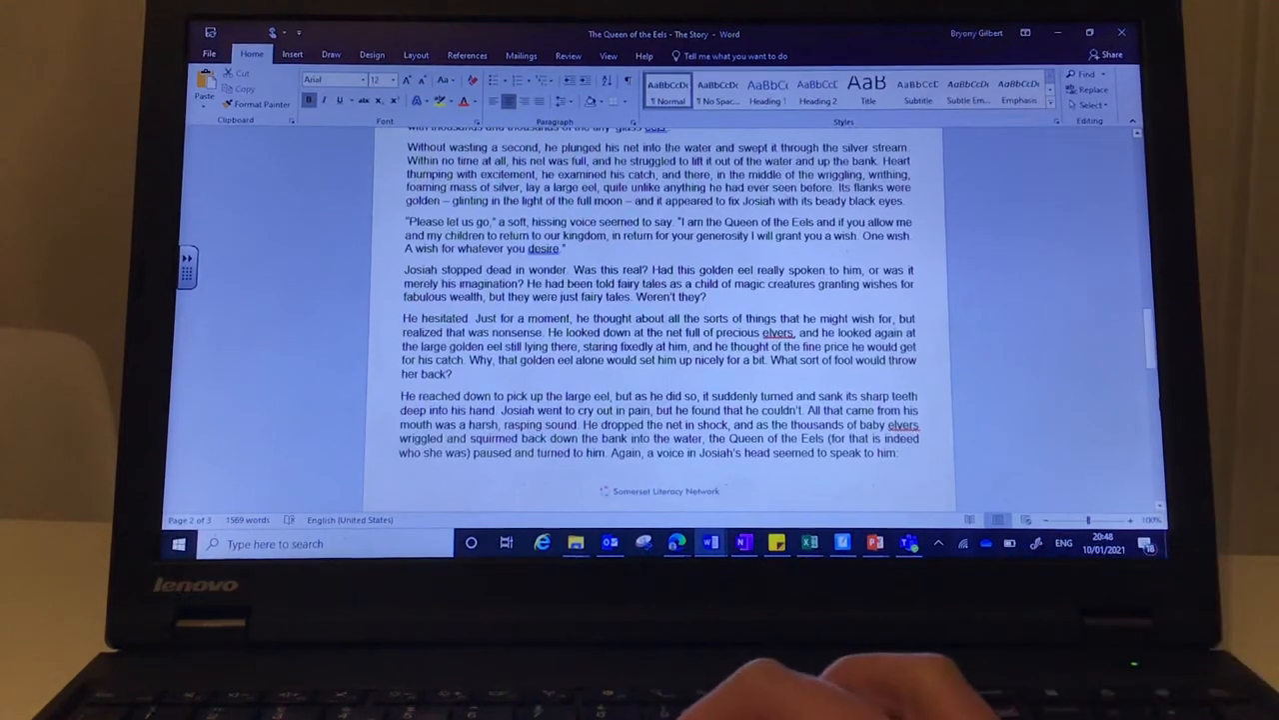
scroll("down", 3)
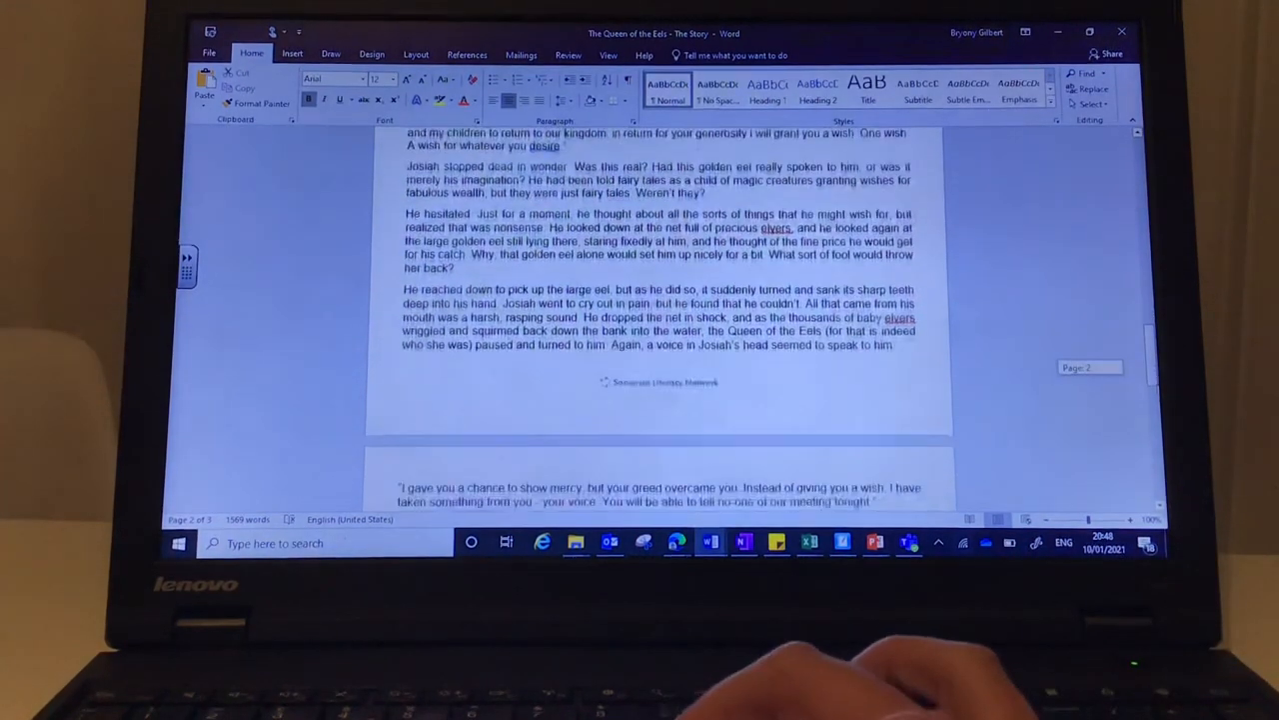
scroll("down", 3)
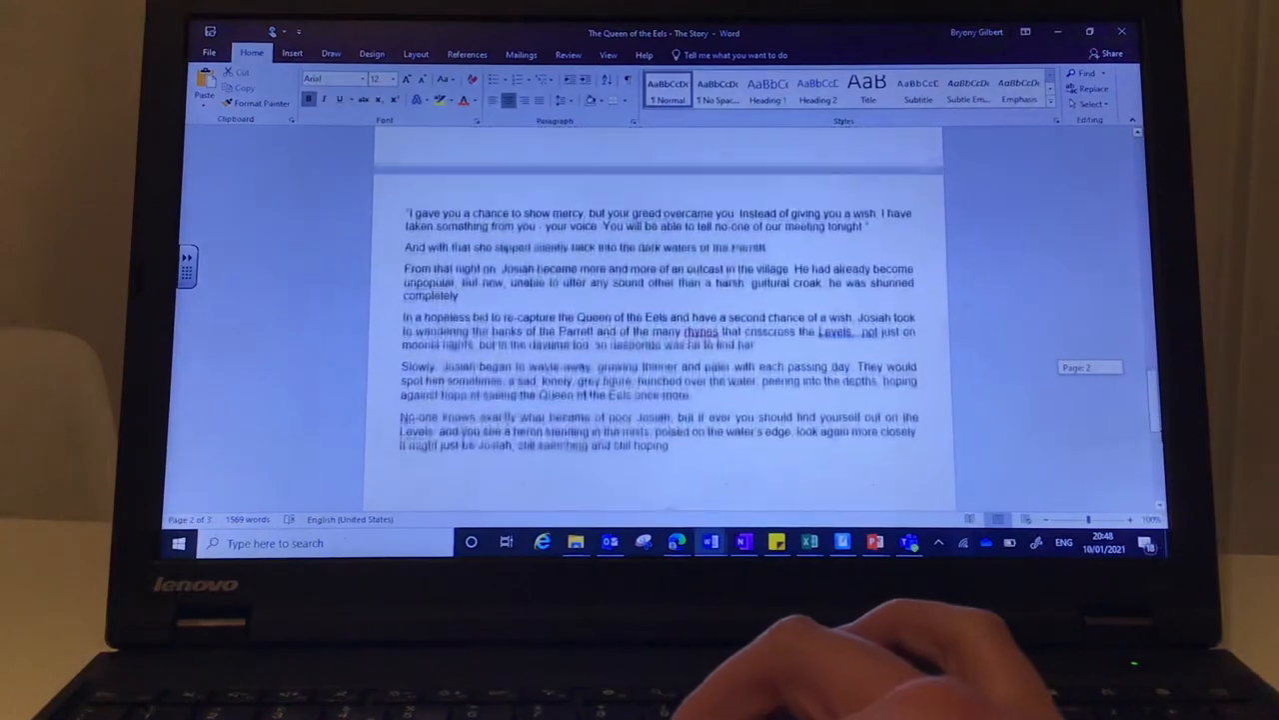